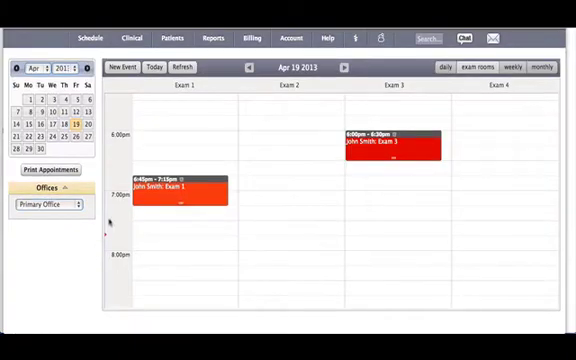
Open the Account page's General Settings to view calendar options
click(292, 38)
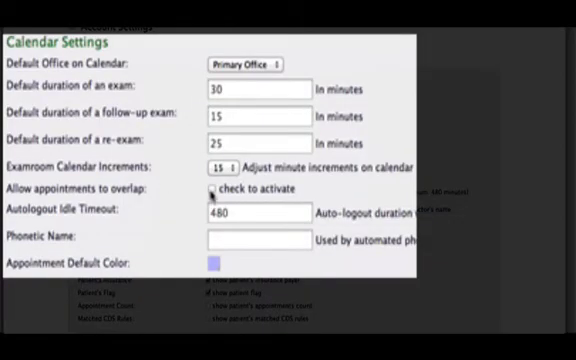
Enable 'Allow appointments to overlap' and save with Update Entire Profile
click(212, 189)
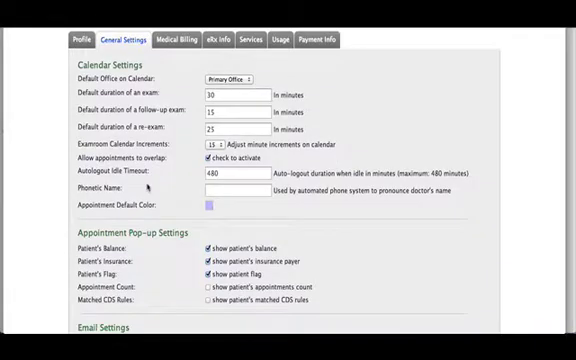
scroll(down, 3)
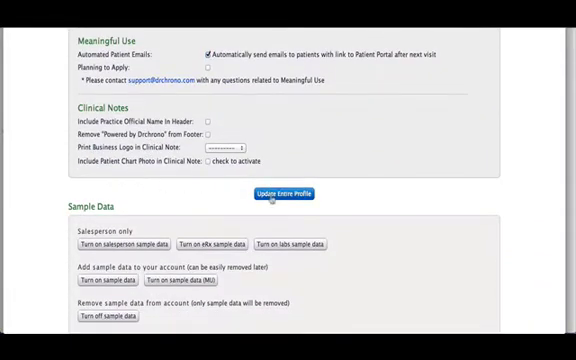
click(286, 193)
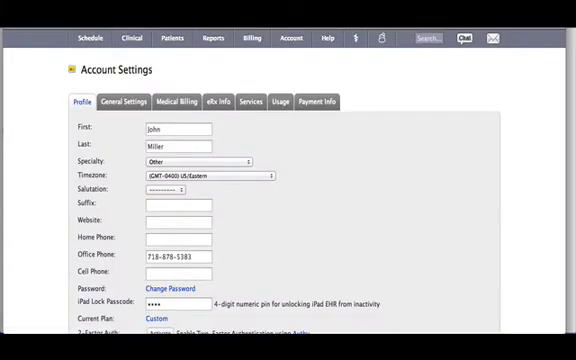
Return to the Schedule calendar showing the exam-room appointments
click(95, 38)
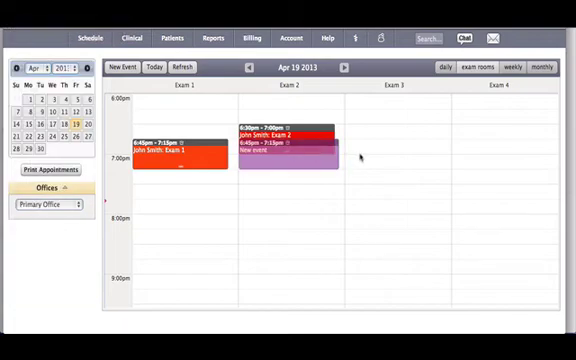
Discard the stray Exam 2 event and switch to the weekly view for April 14–20
click(290, 152)
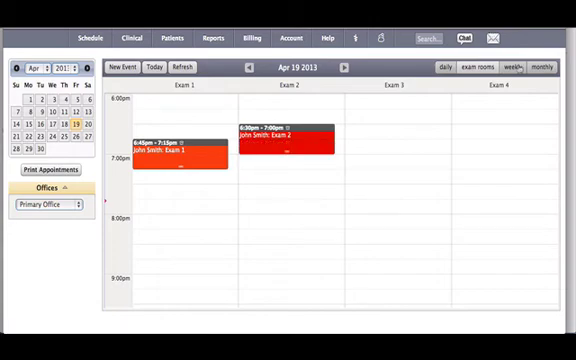
click(501, 67)
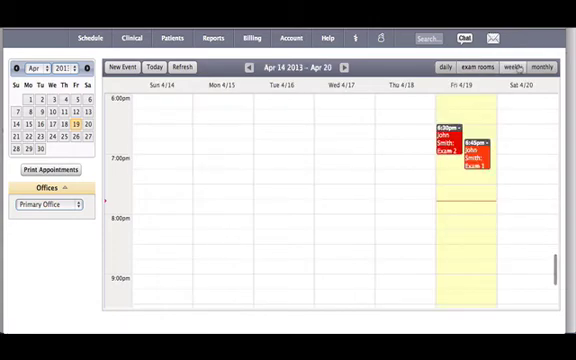